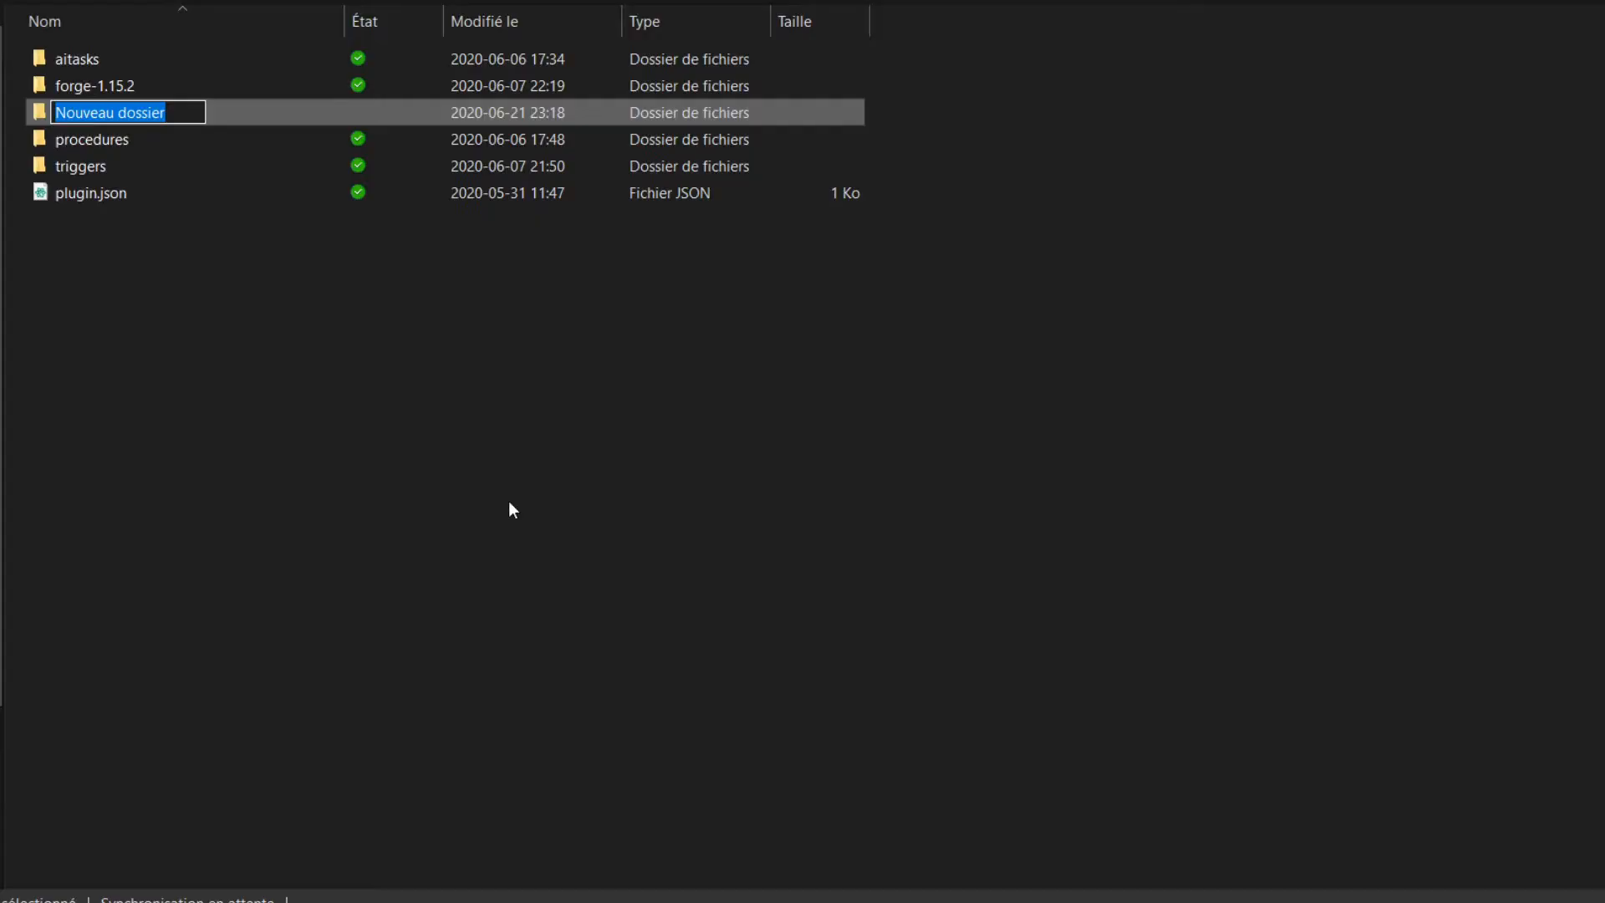
# Name the new plugin folder fabric-1.15.2 alongside the addon, datapack and forge folders.
pyautogui.write('addon')
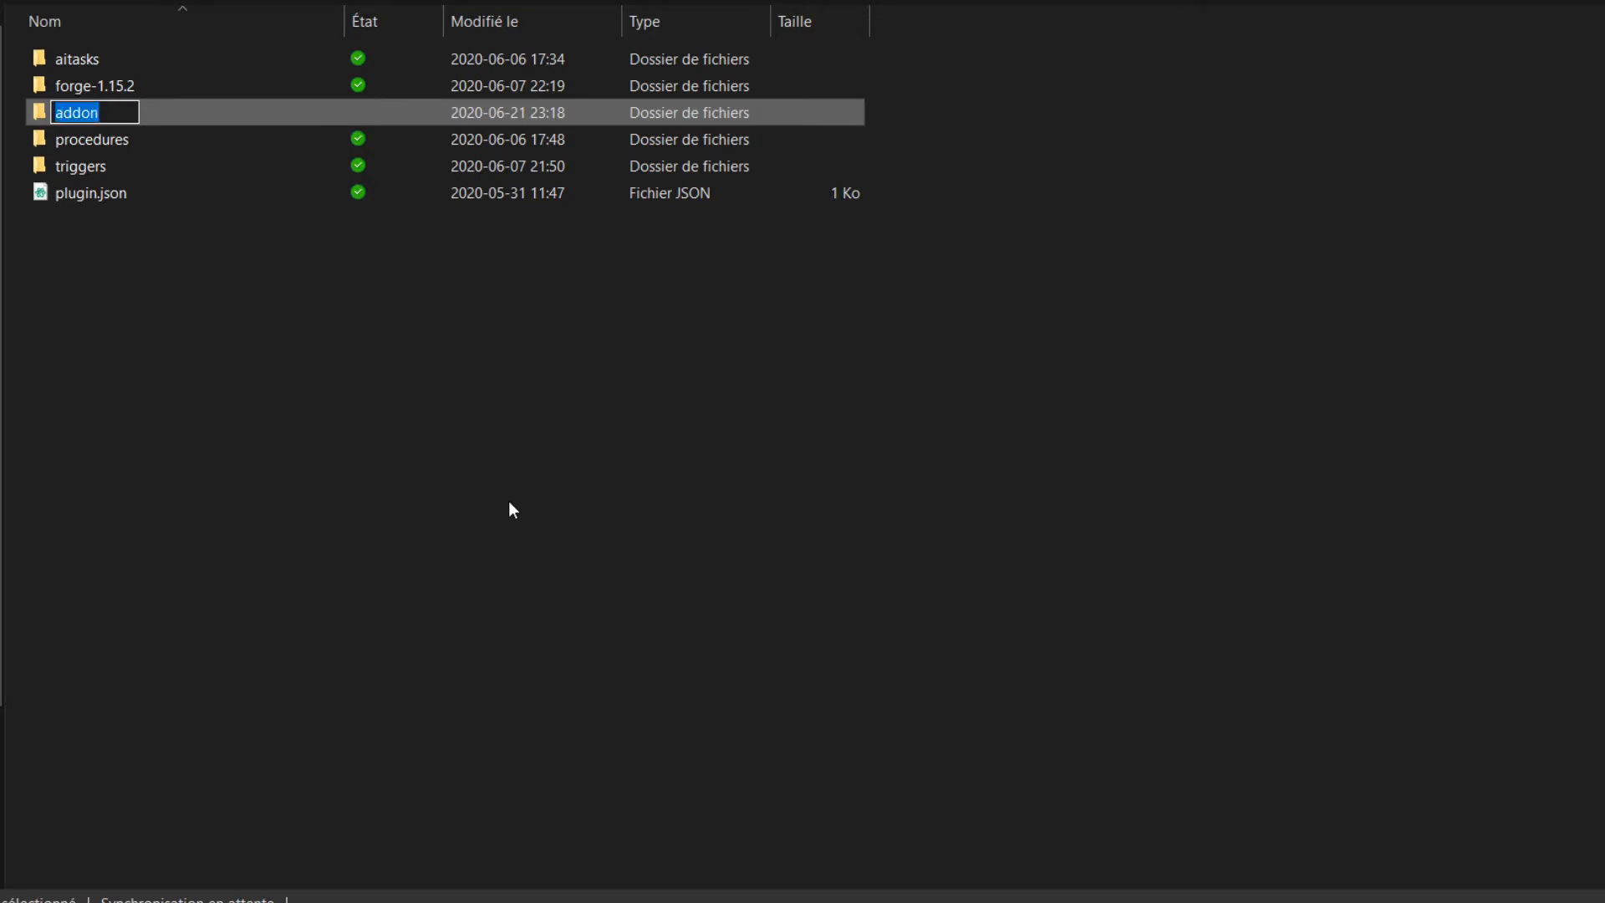
pyautogui.write('datapack')
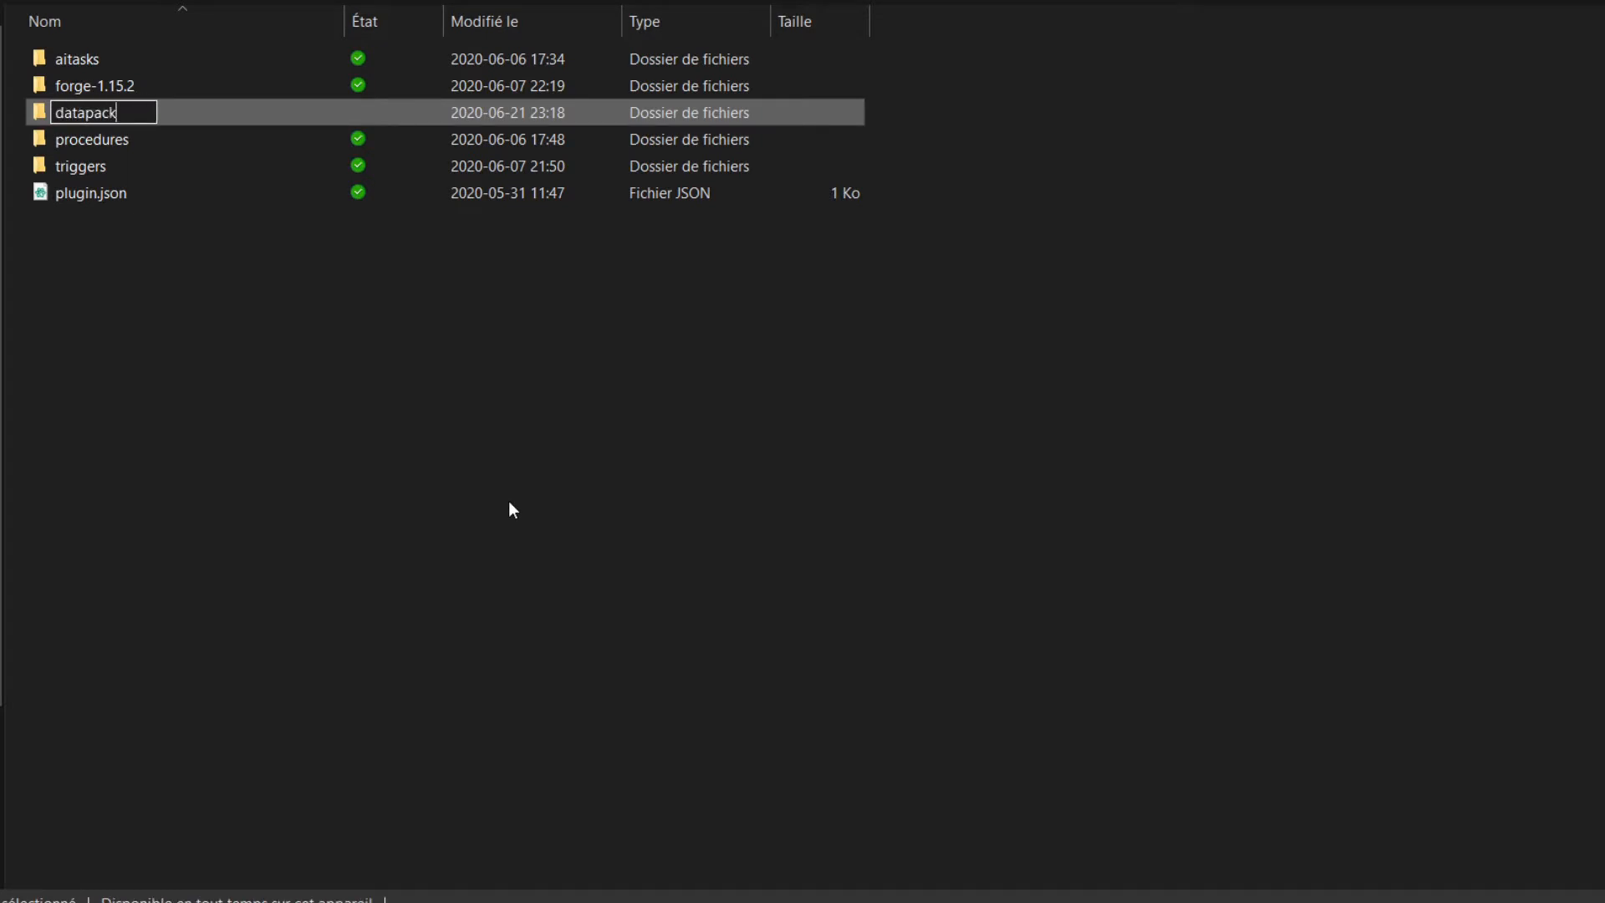
pyautogui.write('forge')
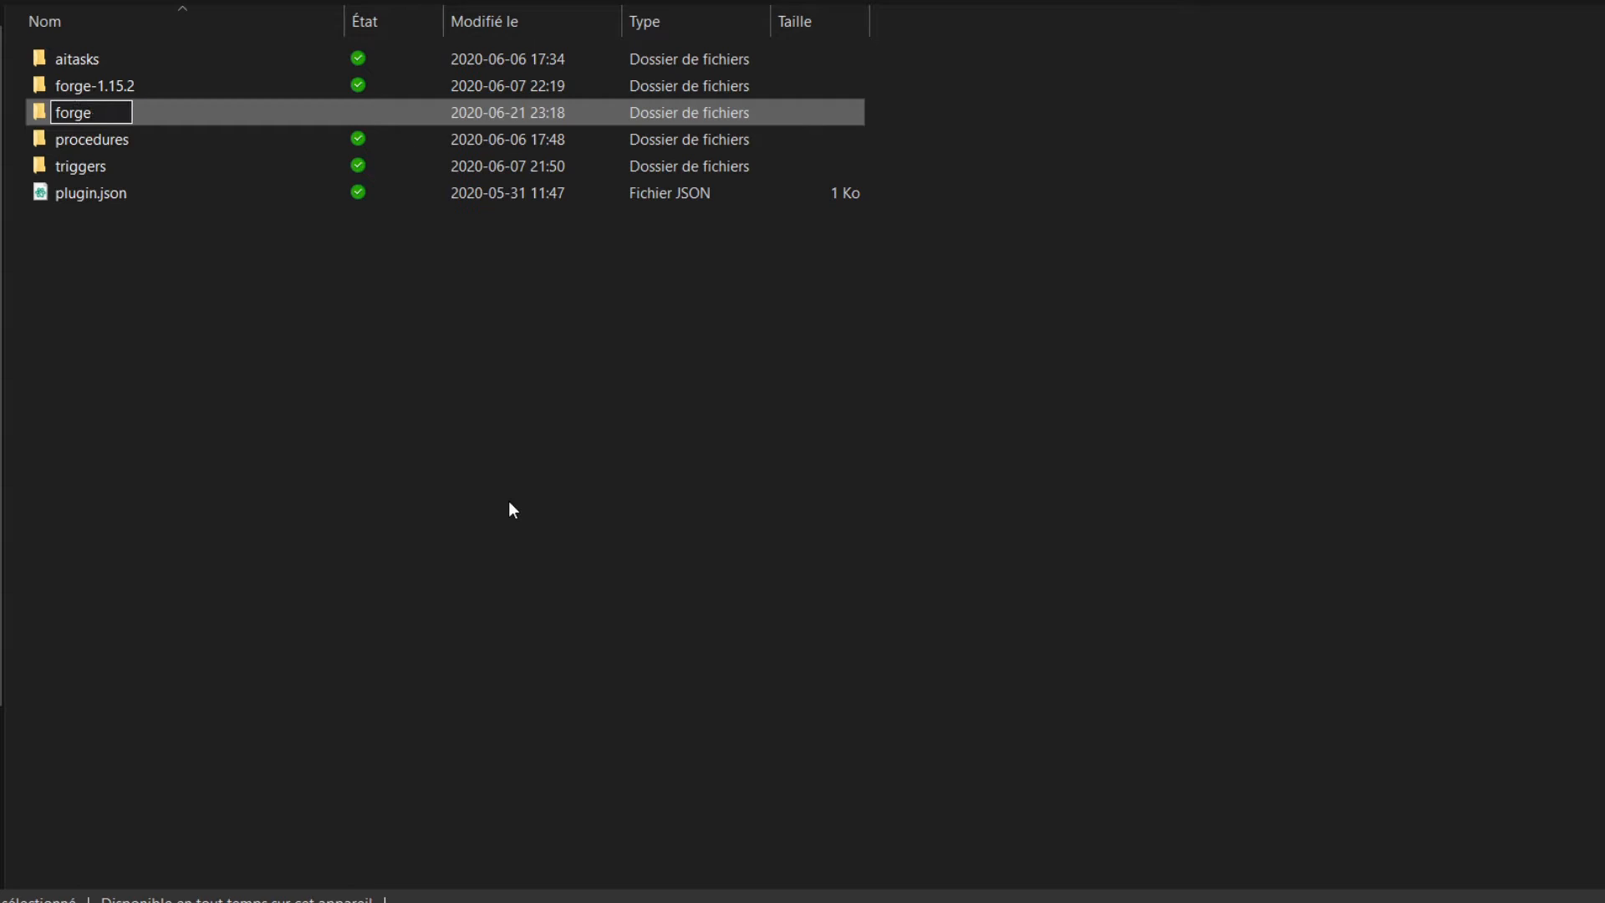
pyautogui.write('fabric')
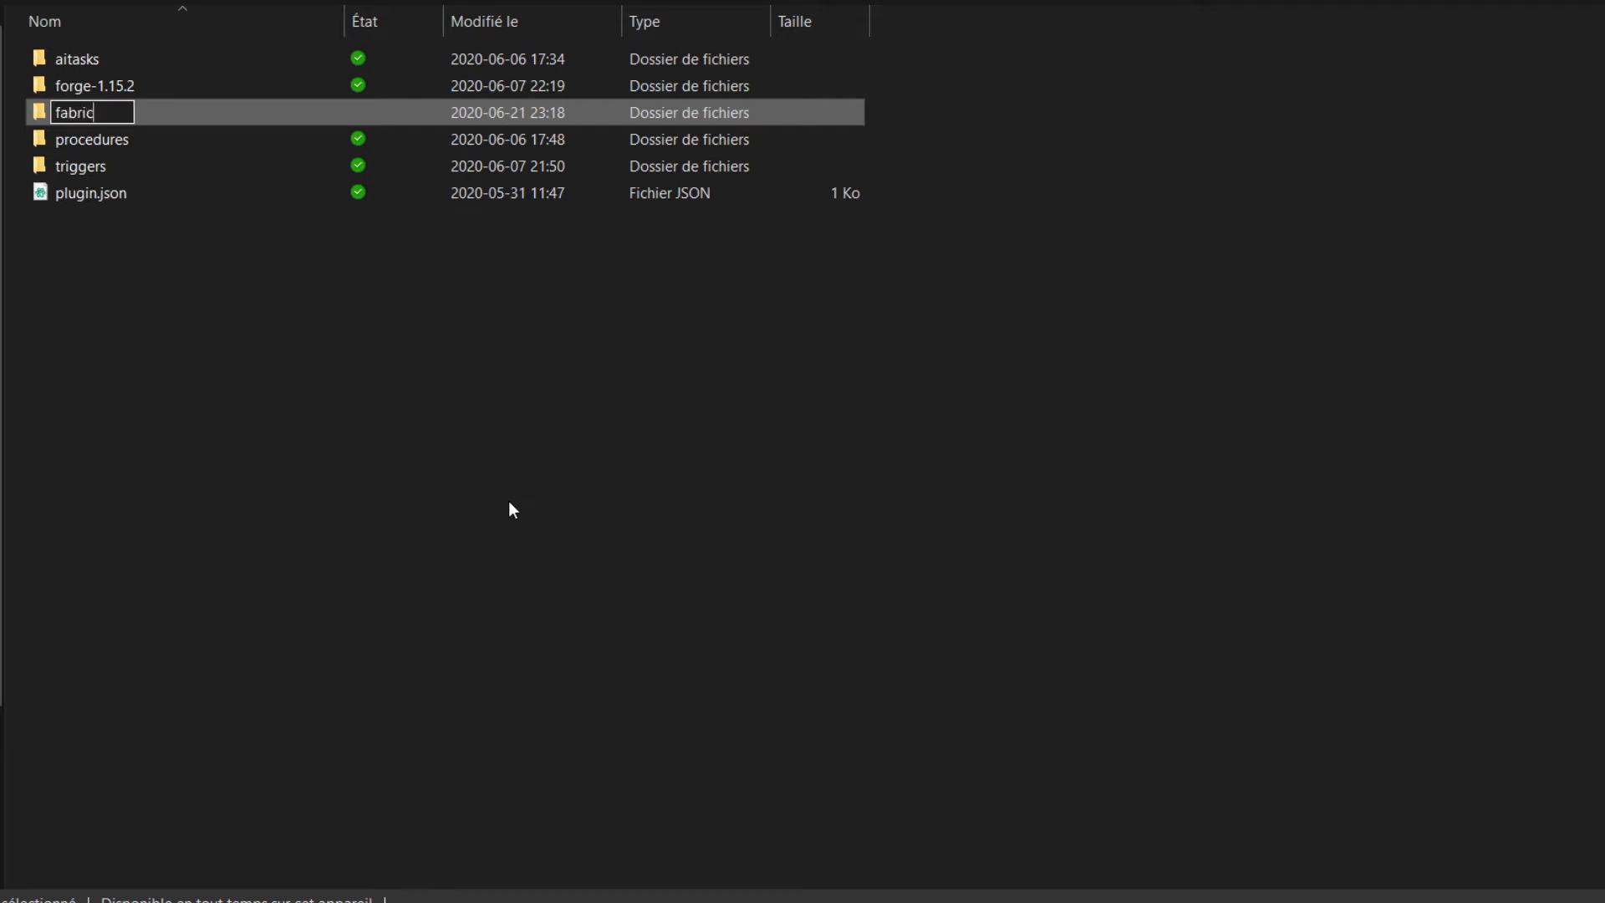
pyautogui.write('-1.15.2')
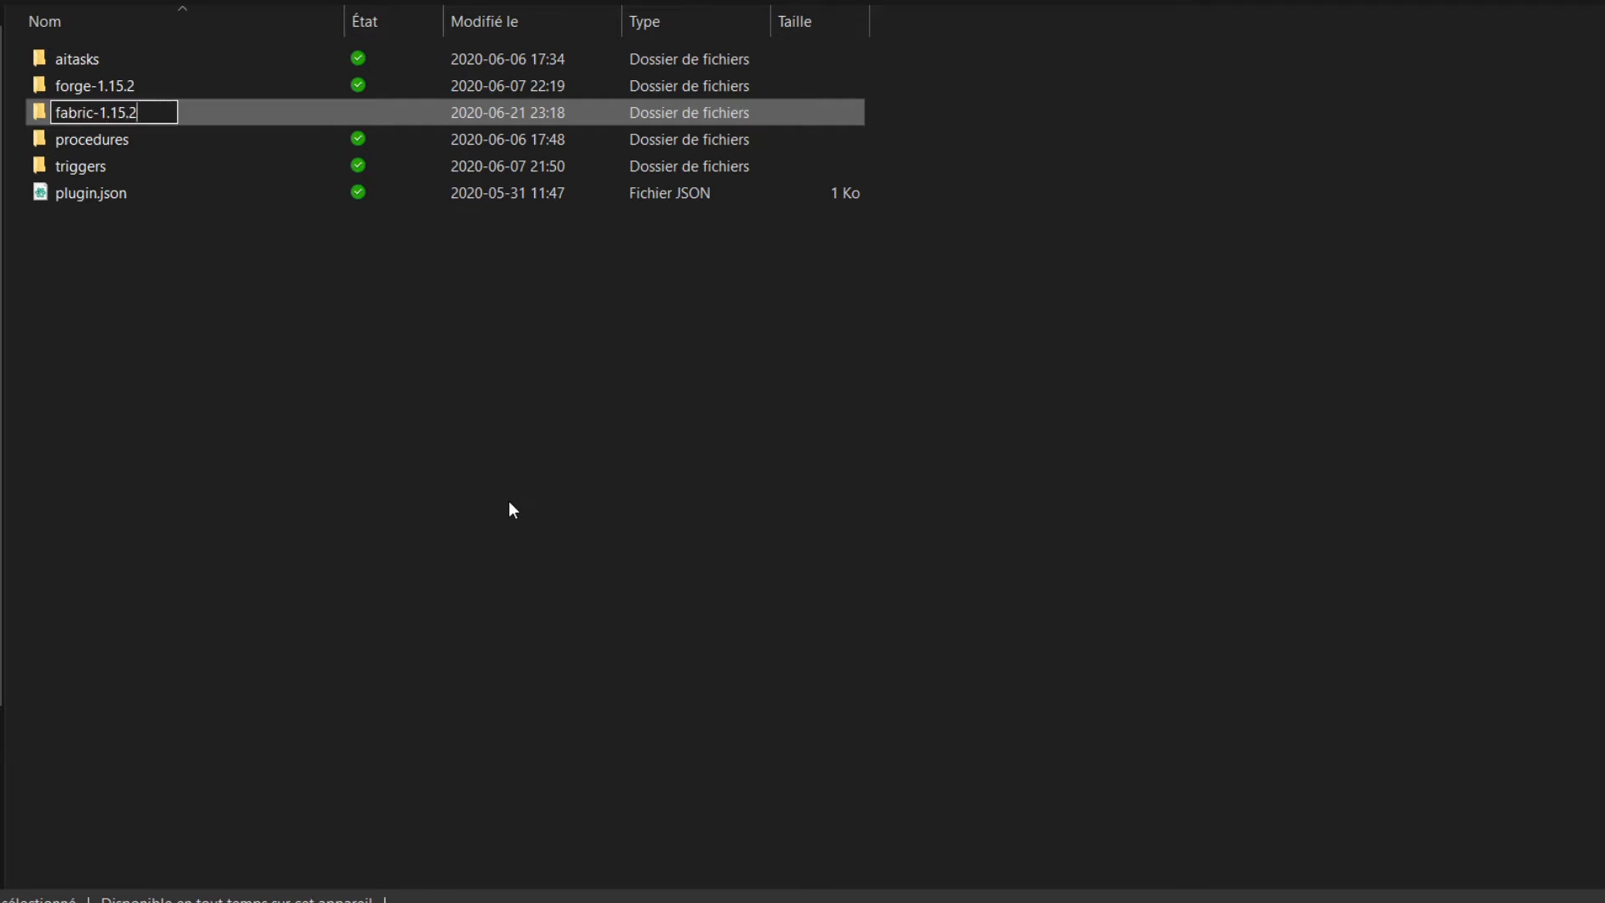
pyautogui.write('datapack')
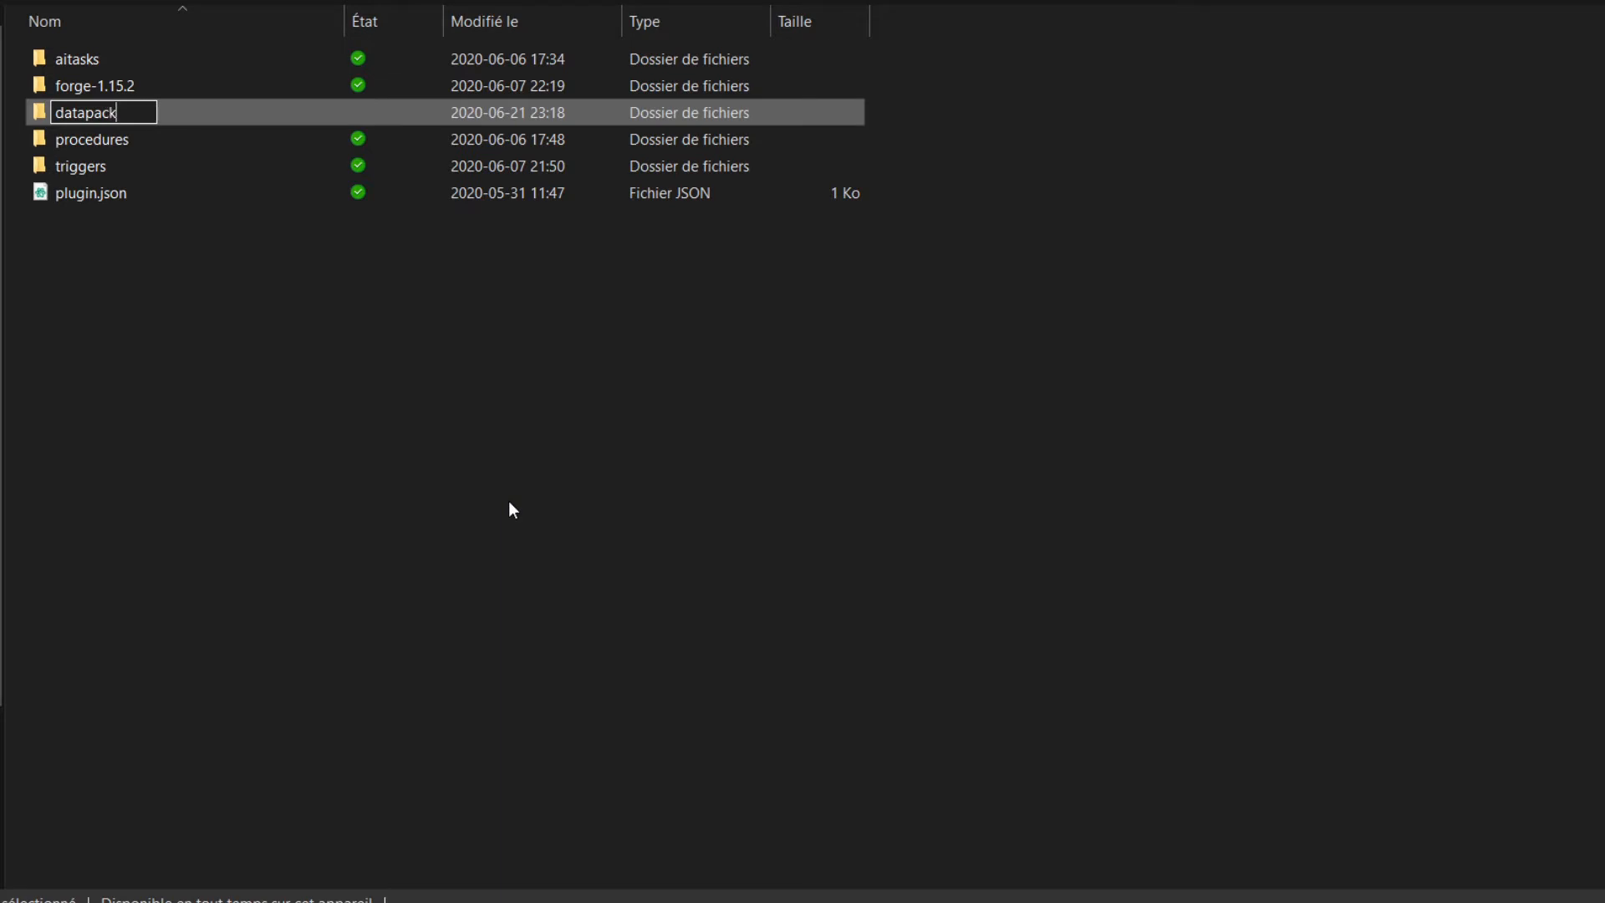
pyautogui.write('forge')
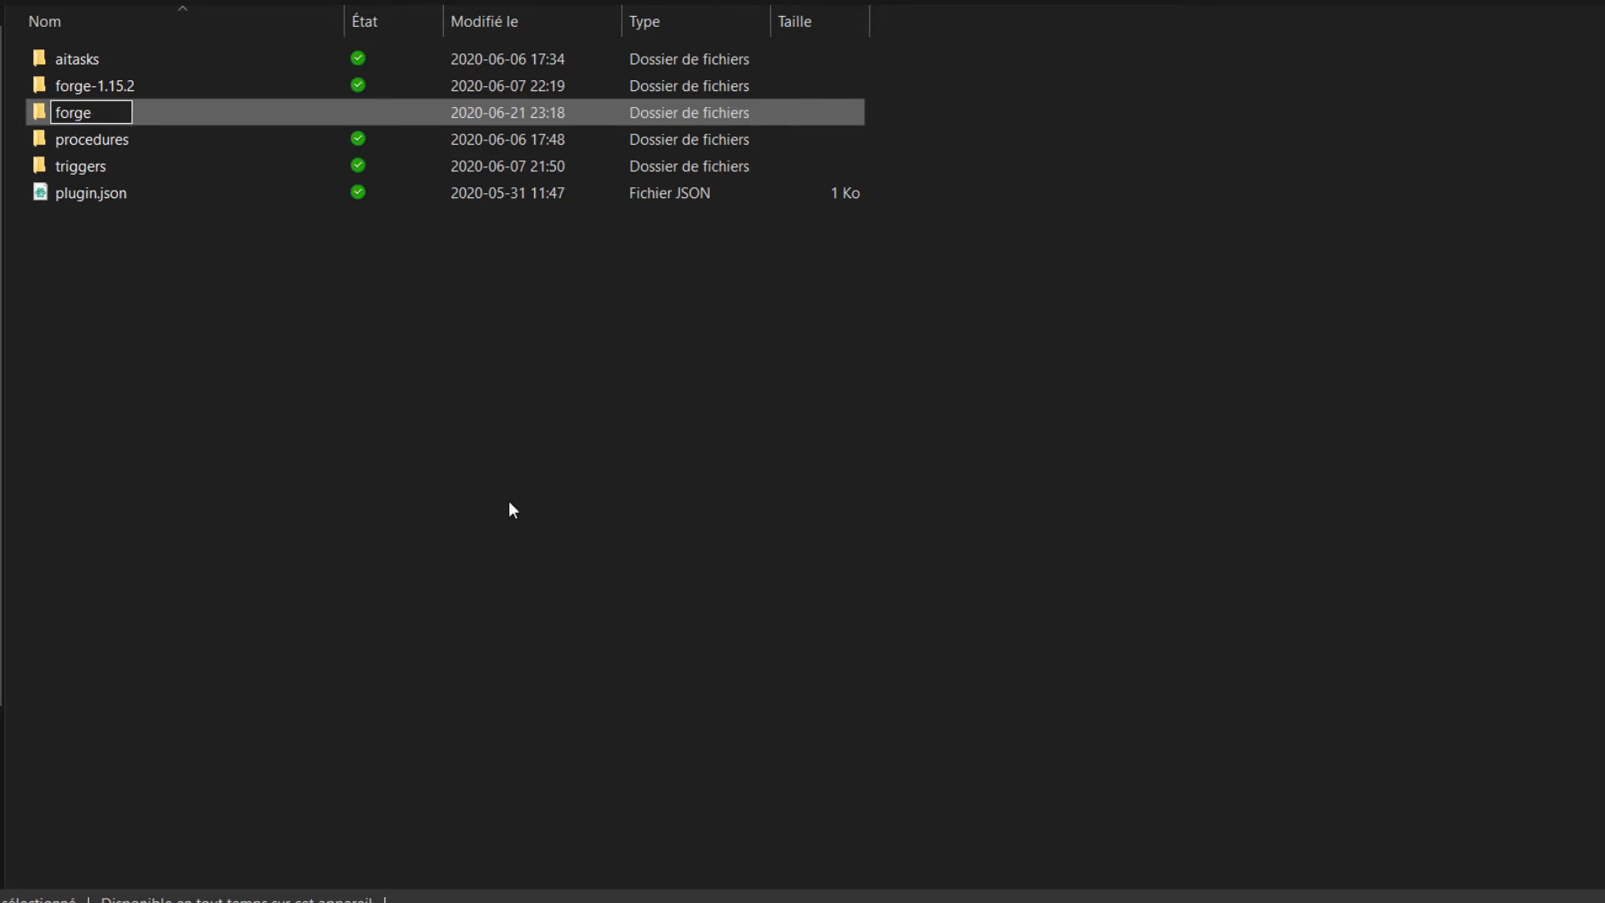
pyautogui.write('fabric')
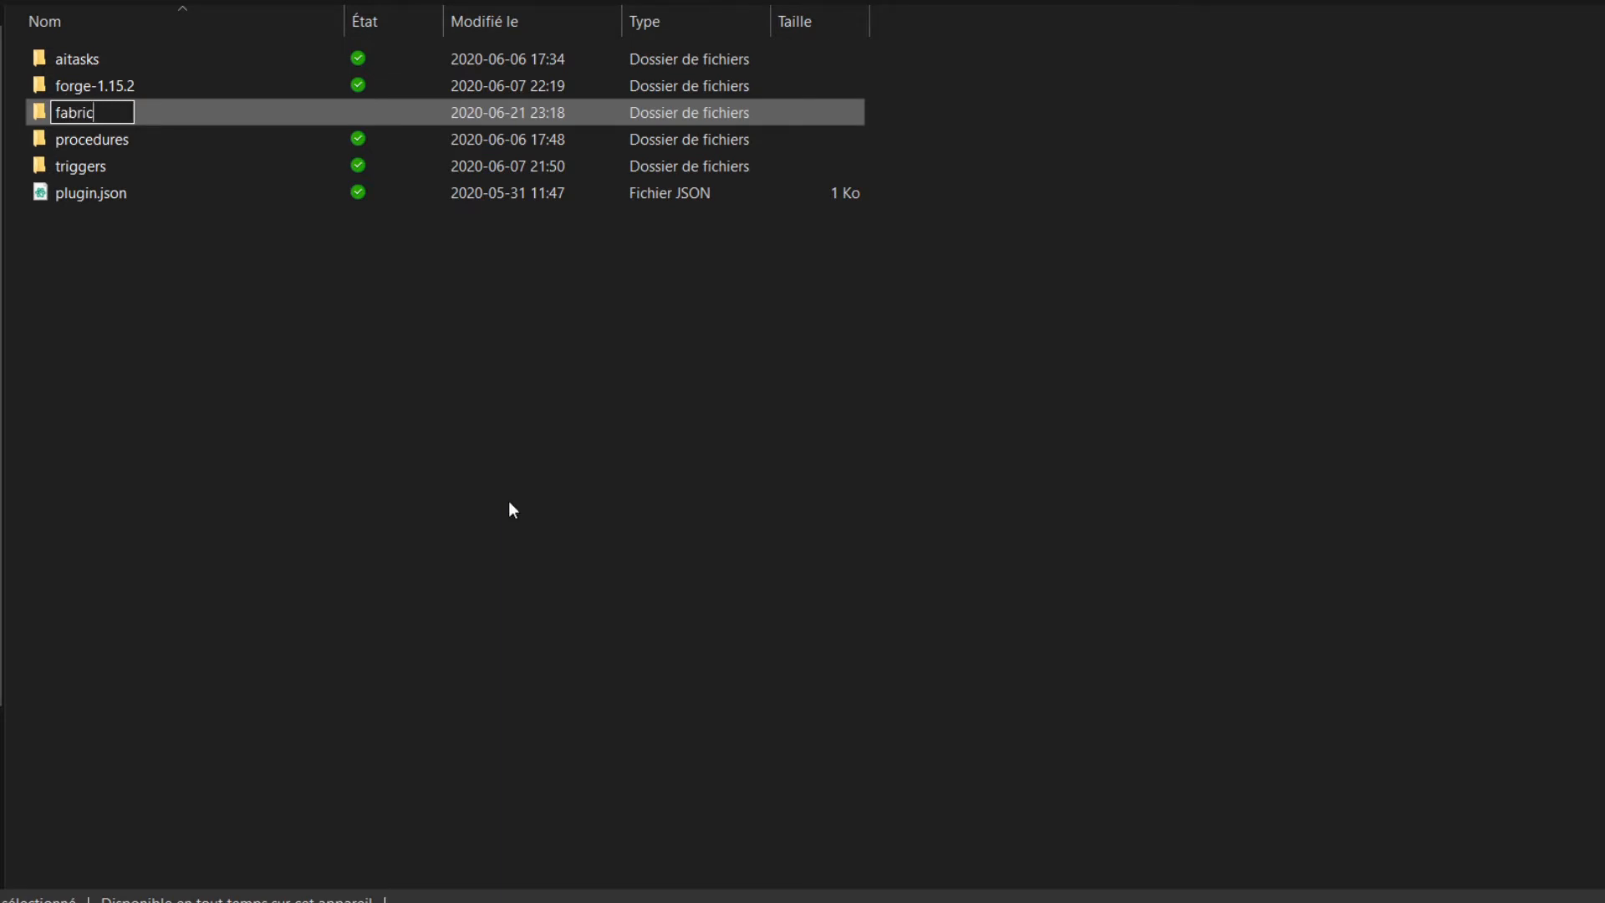
pyautogui.write('-1.15.2')
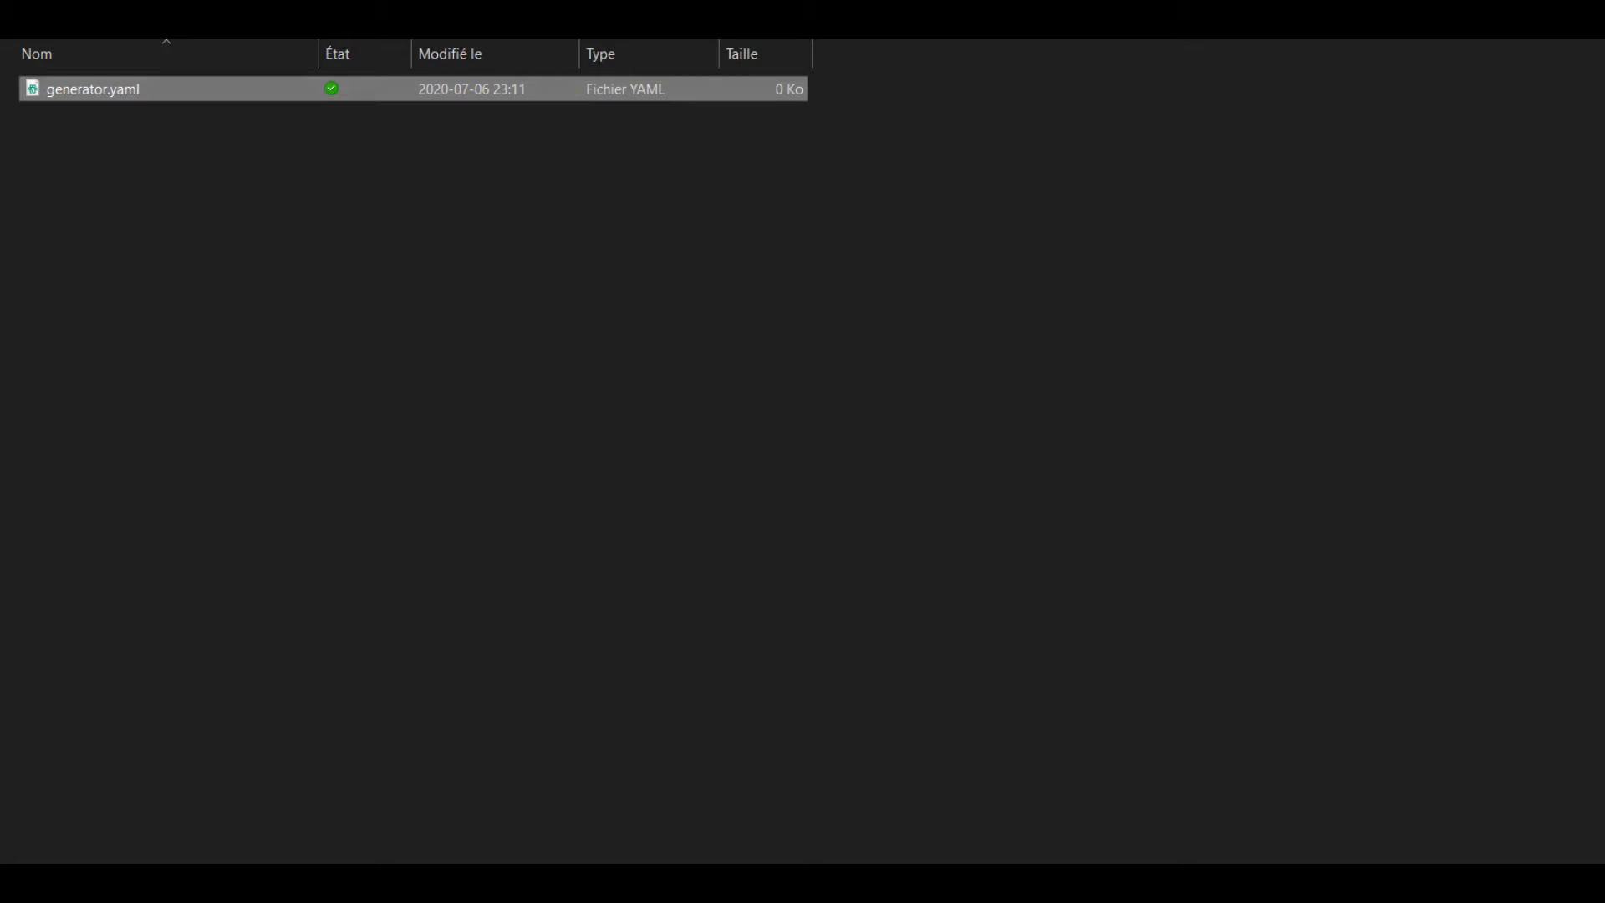
pyautogui.doubleClick(94, 89)
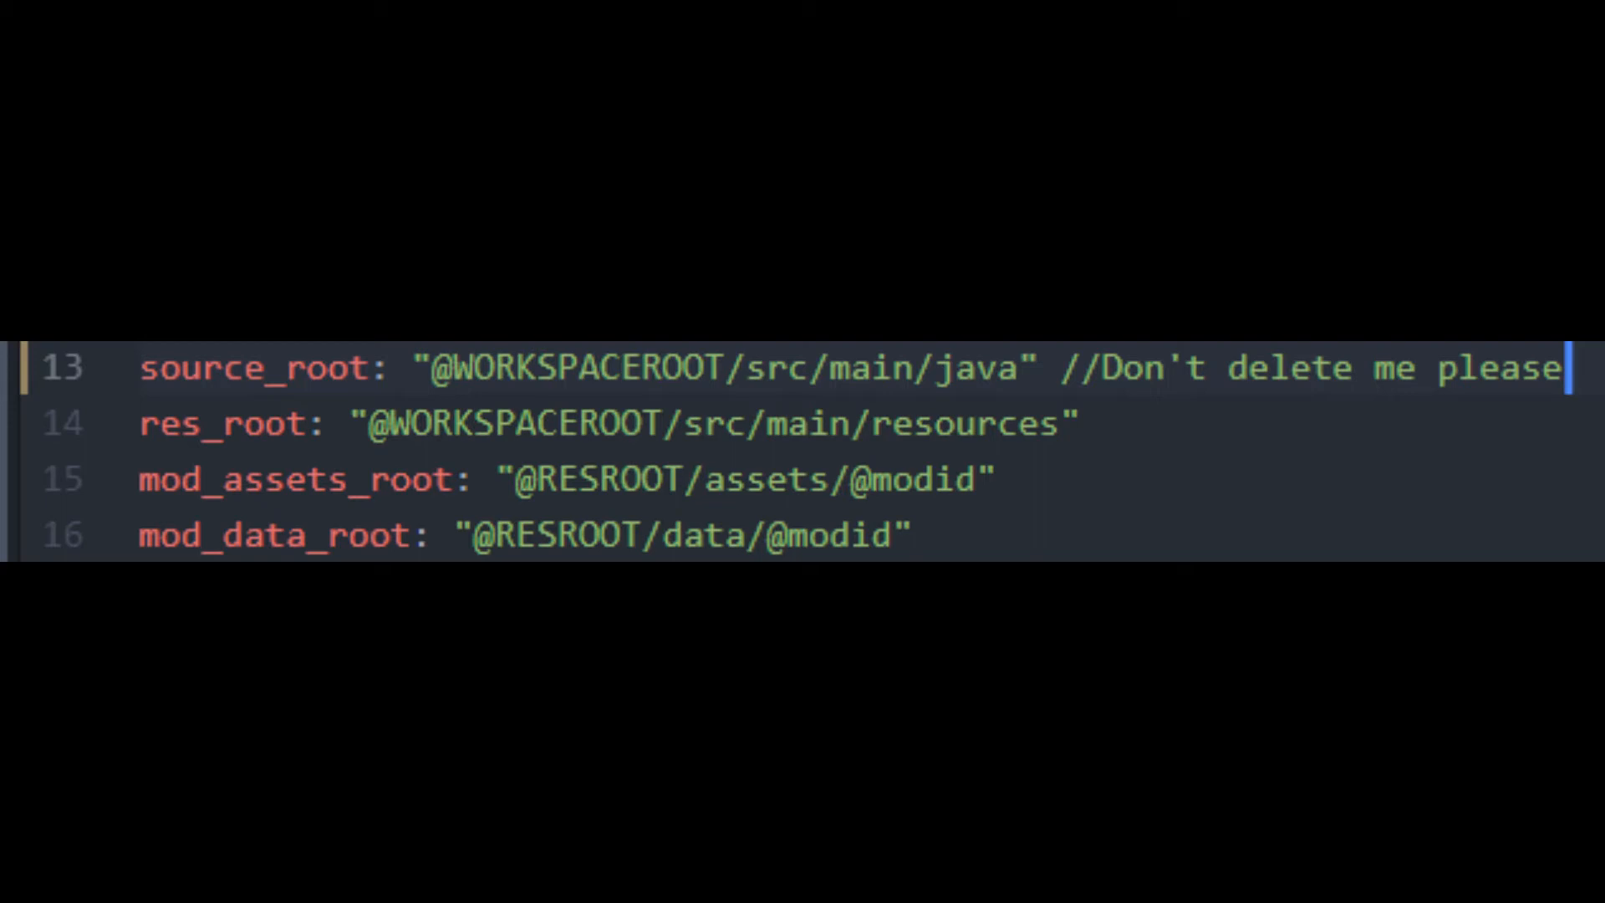
# Scroll generator.yaml down past the root paths to the asset directory lines.
pyautogui.scroll(-3)
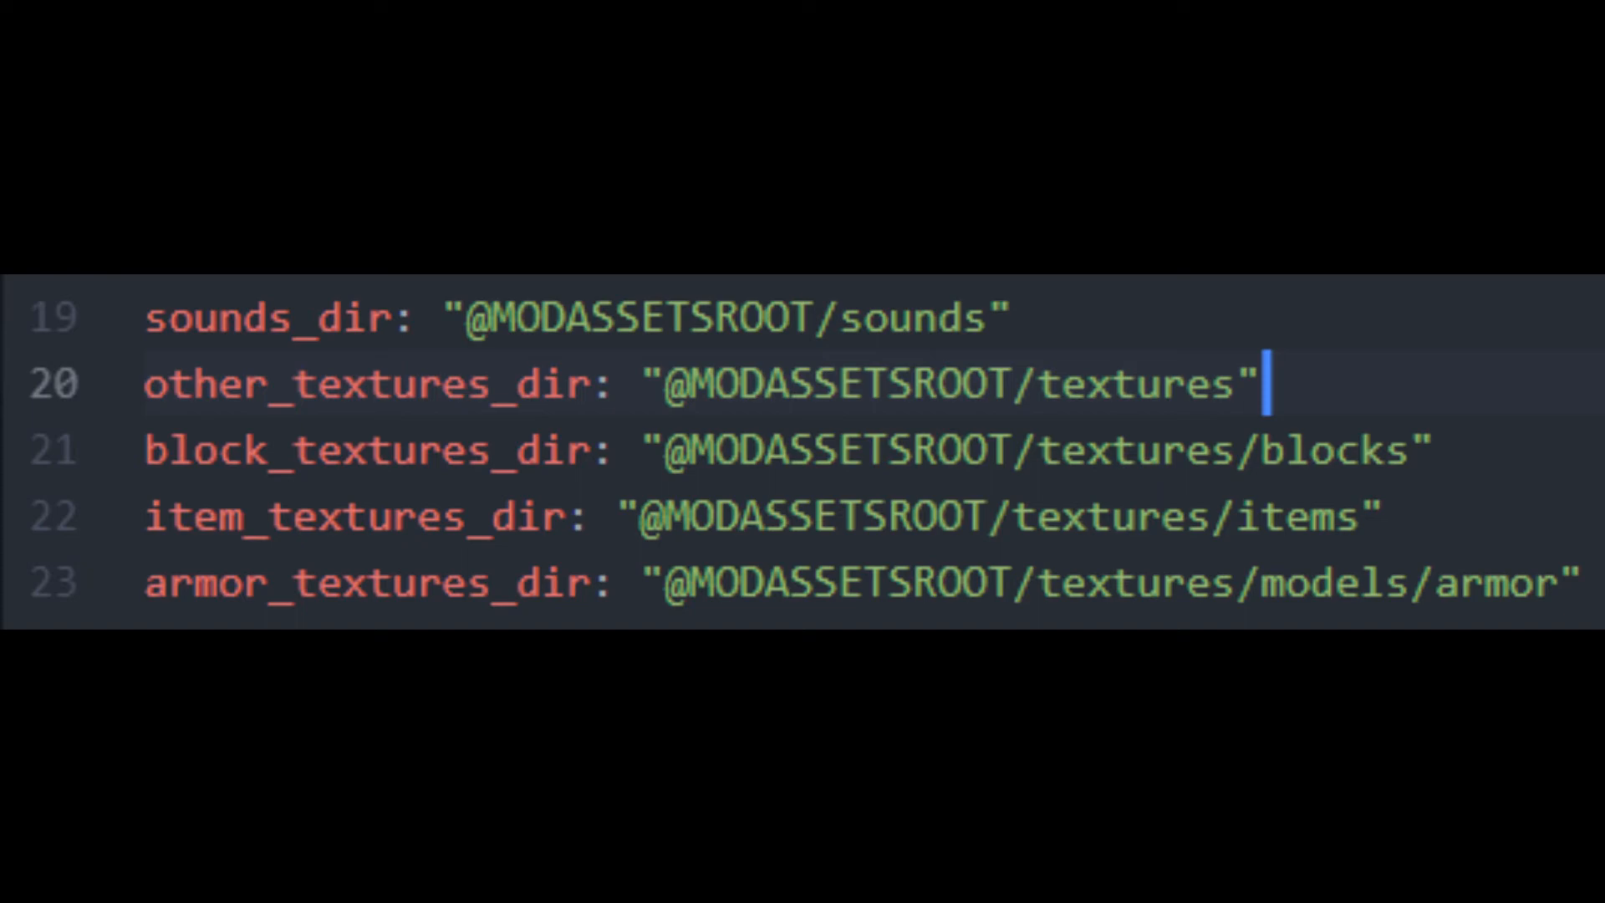
# Scroll generator.yaml down to the base_templates section with the mod.java.ftl entry.
pyautogui.scroll(-3)
pyautogui.write('canLock: true //Can the file be locked? (optional)')
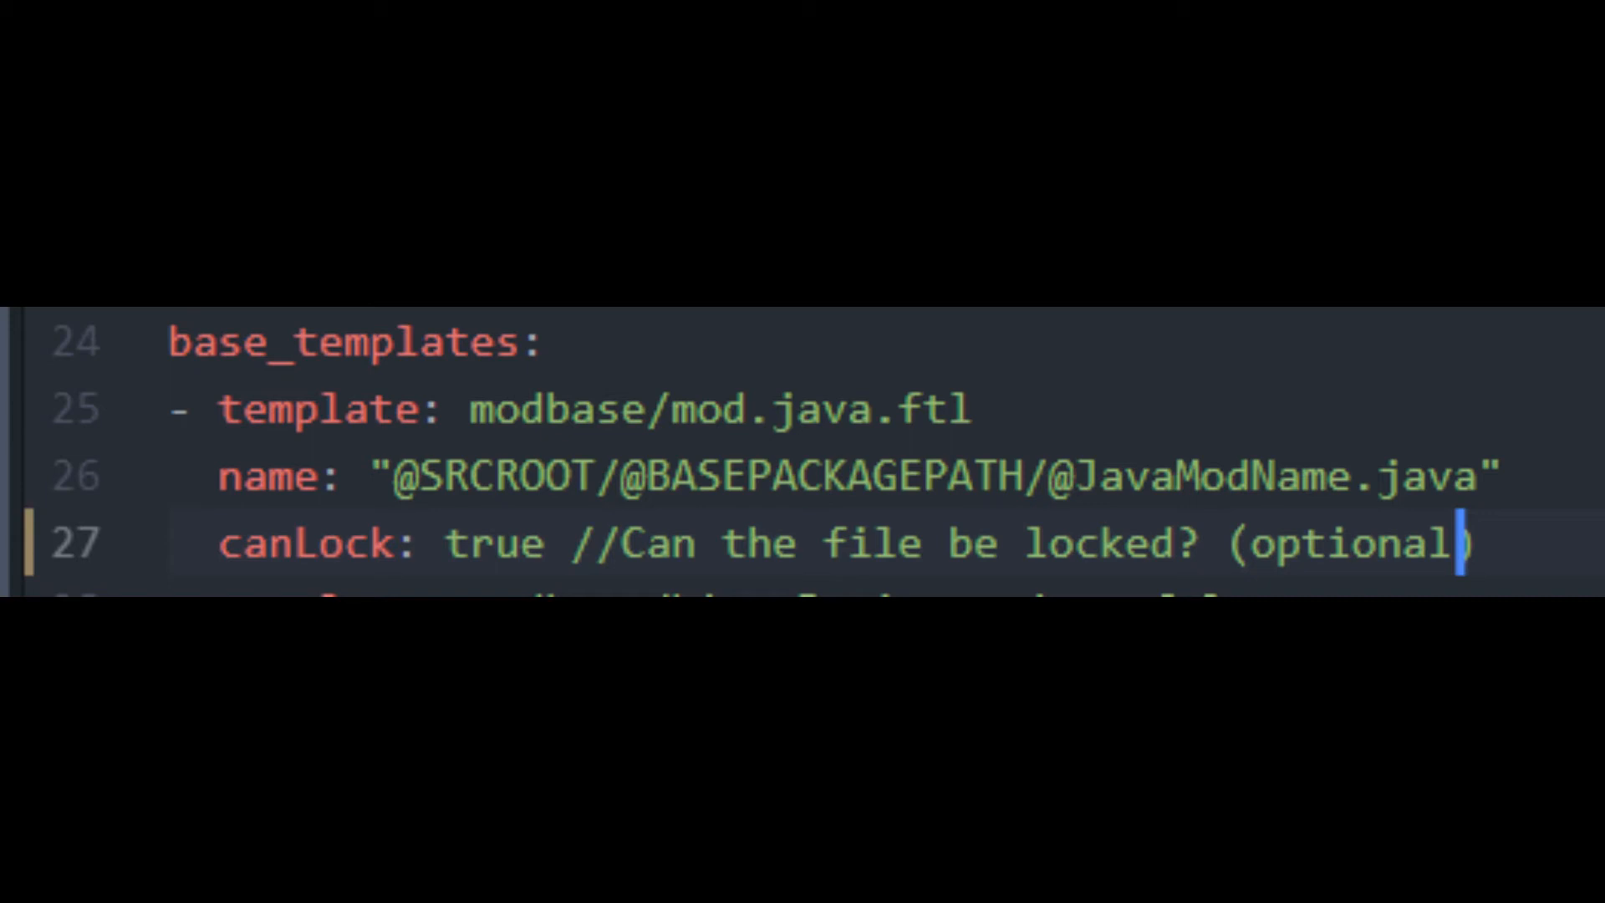
pyautogui.scroll(-3)
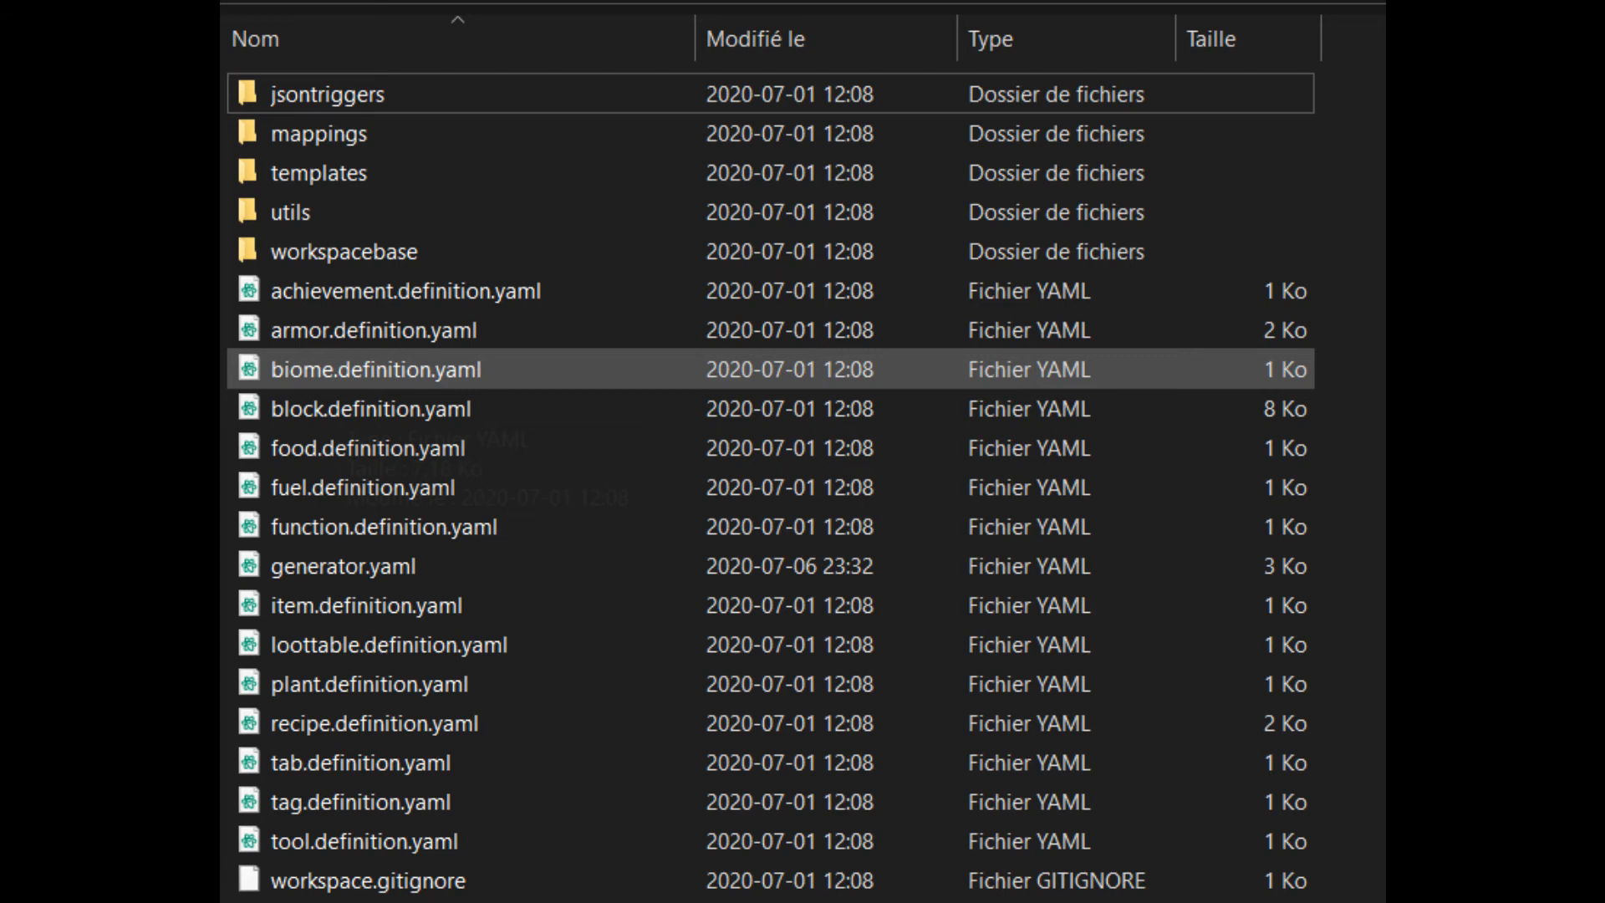
# Open item.definition.yaml from the plugin folder in Atom.
pyautogui.doubleClick(366, 605)
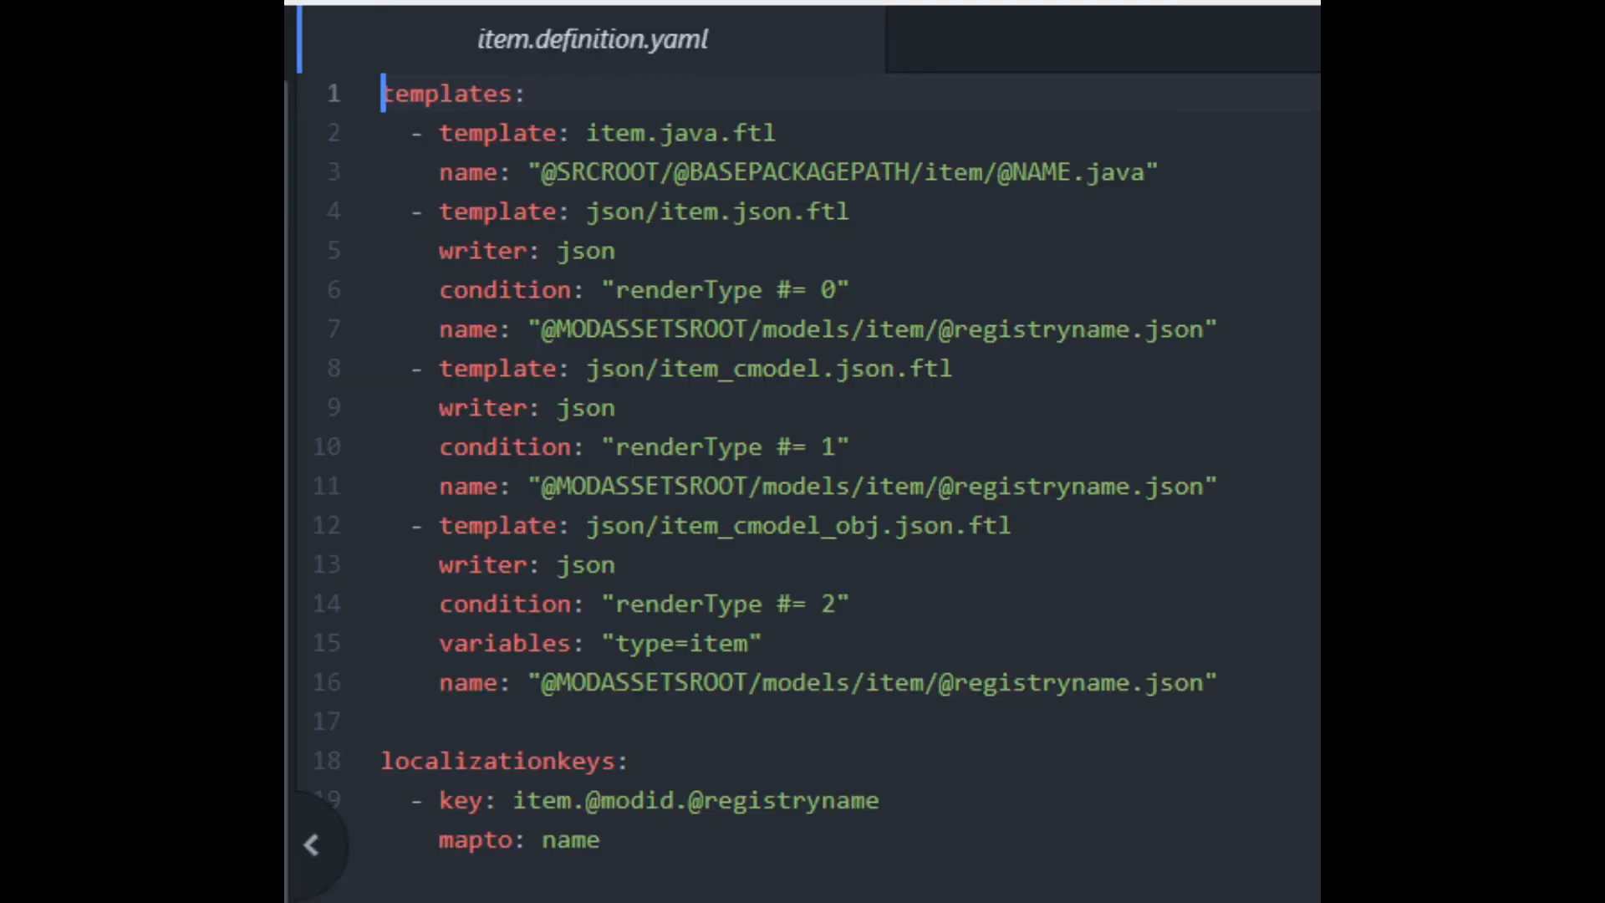